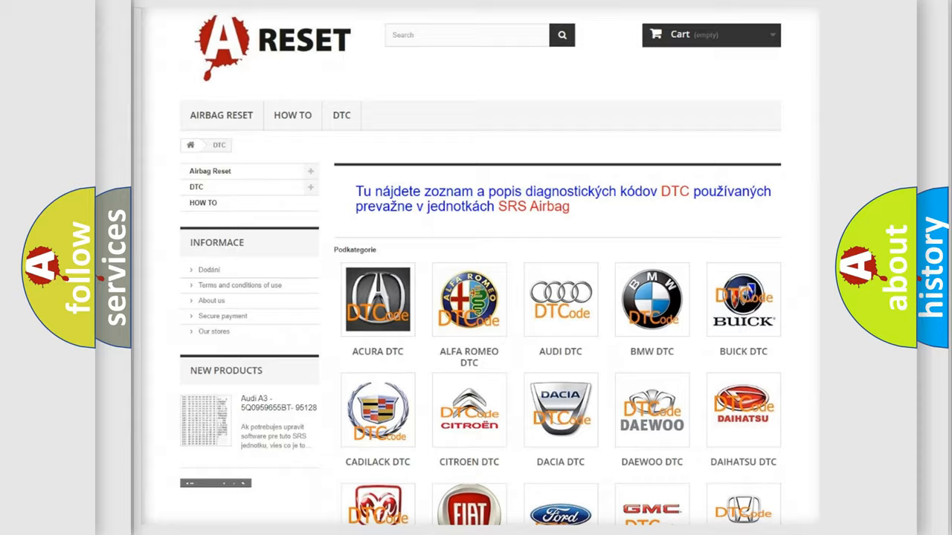
# Open the Toyota DTC tile and scroll through codes like B0001:11 and B0002:12
pyautogui.scroll(-3)
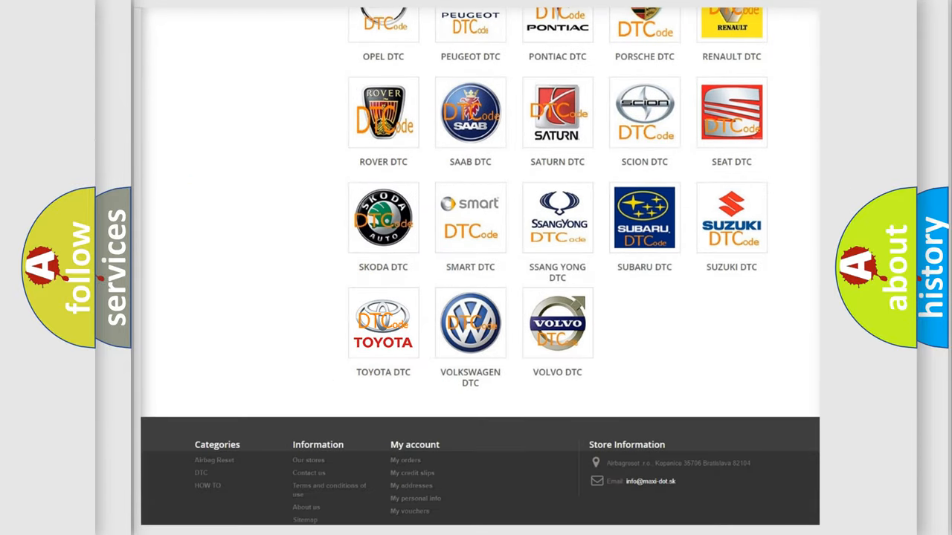
pyautogui.click(383, 322)
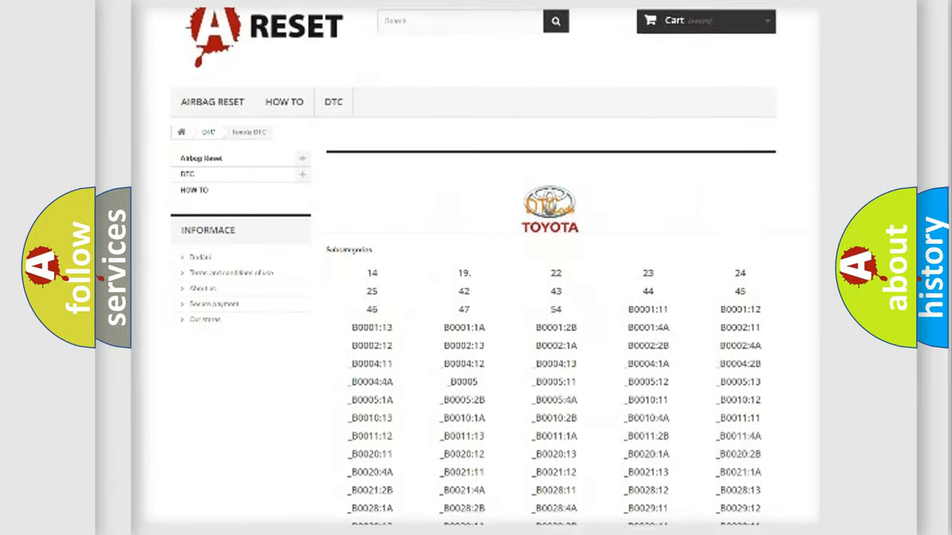
pyautogui.scroll(-3)
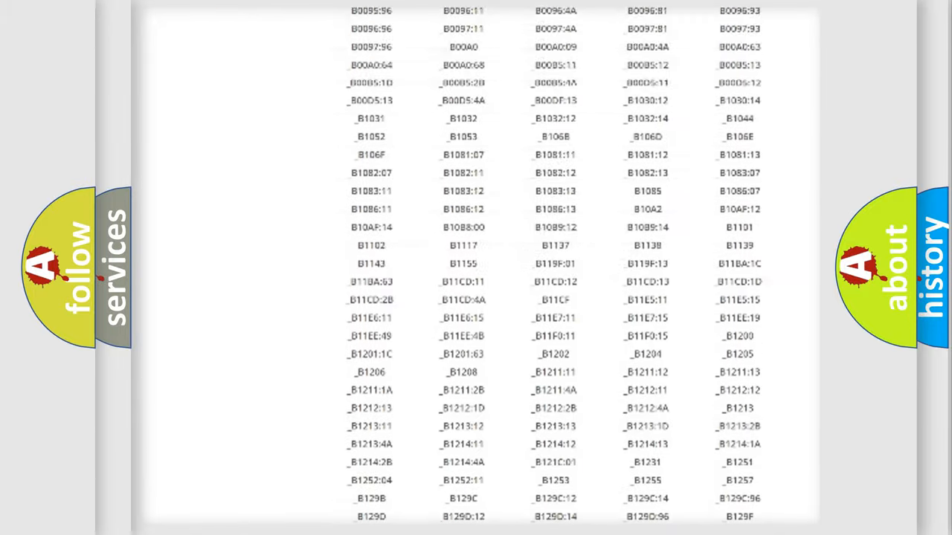
pyautogui.scroll(3)
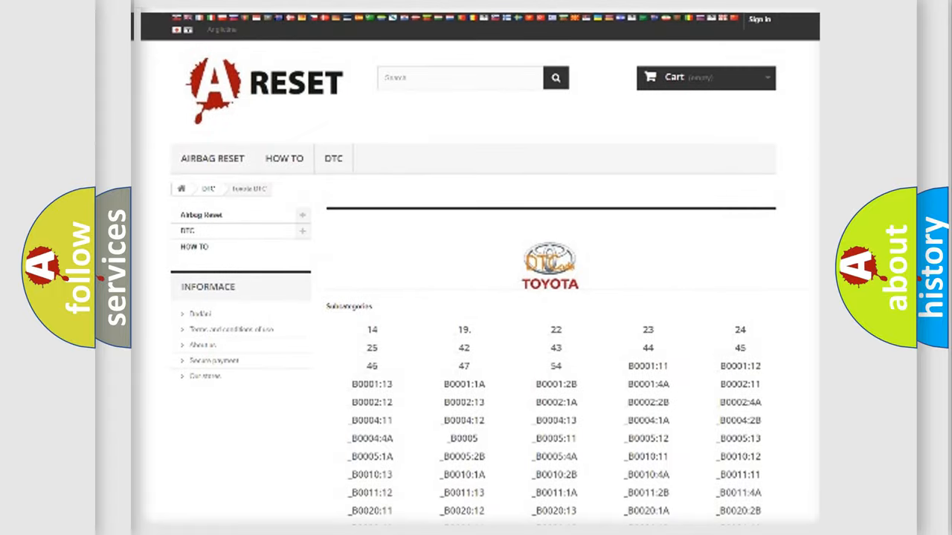